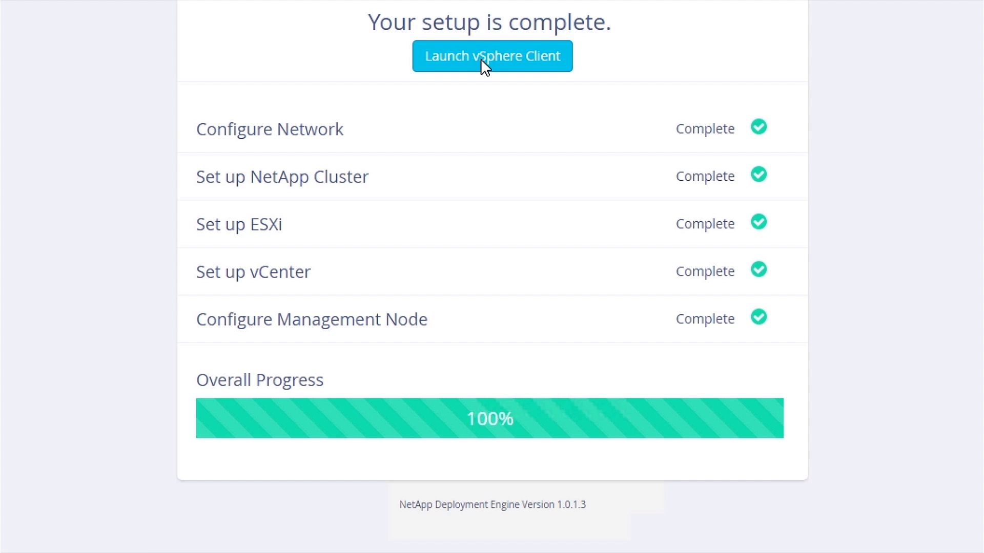
{"action": "left_click", "coordinate": [492, 55]}
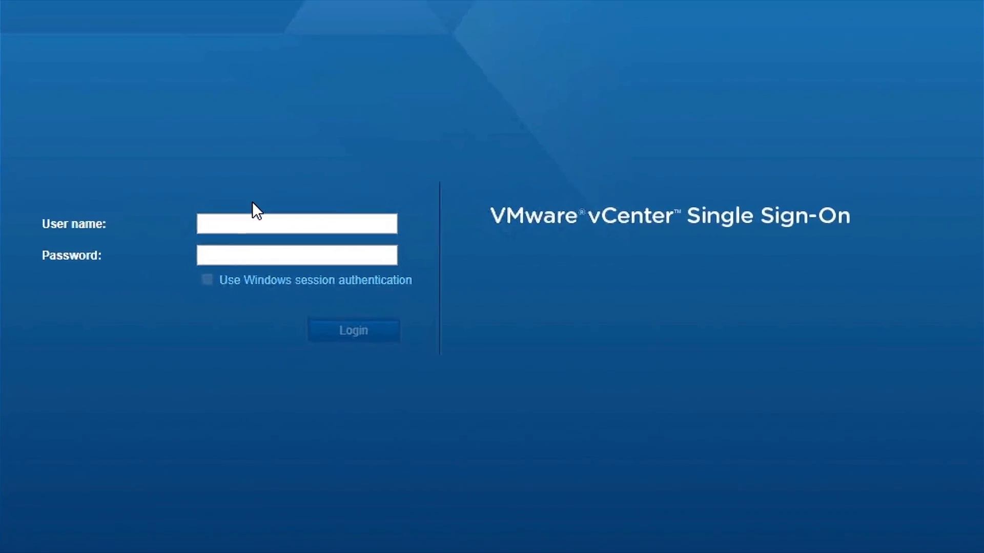
{"action": "type", "text": "netapp"}
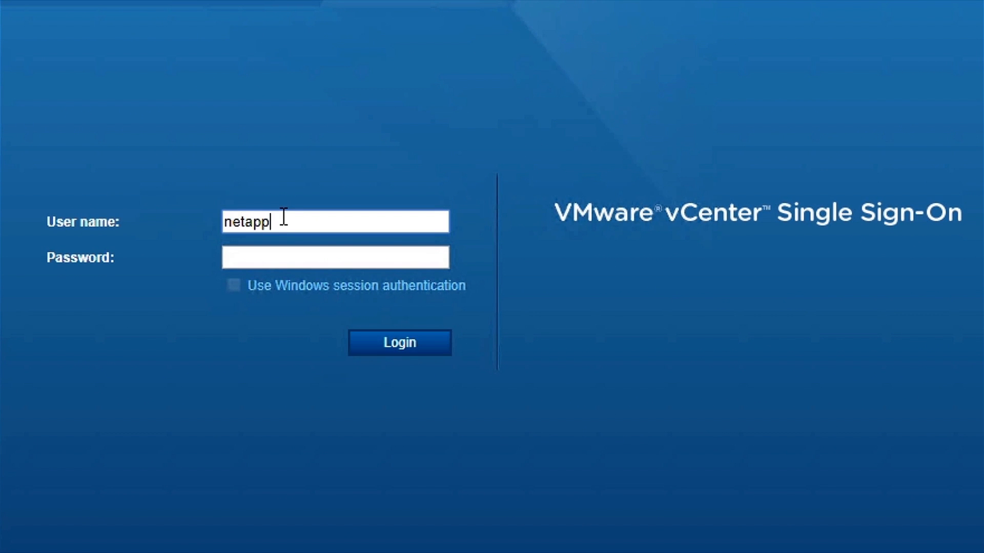
{"action": "type", "text": "@vsphere.local"}
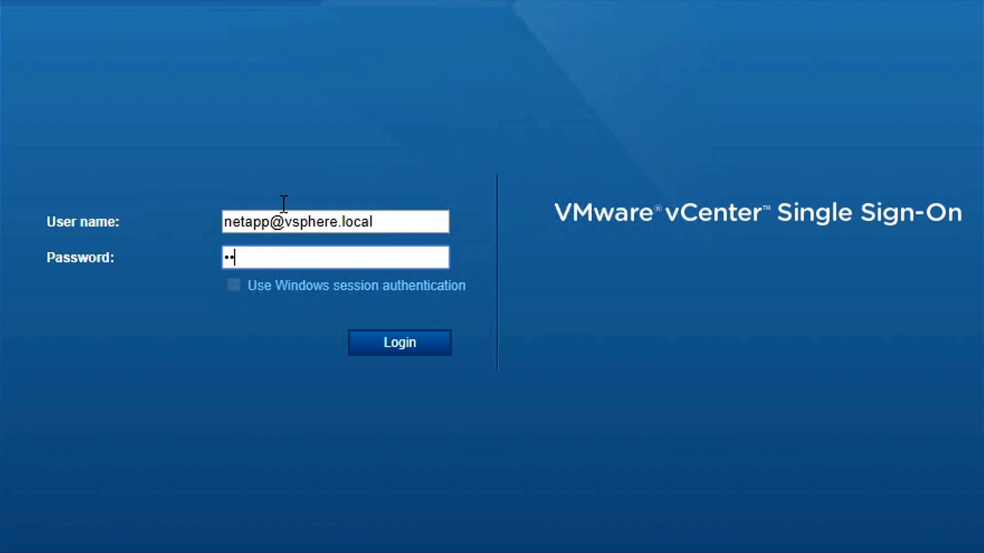
{"action": "left_click", "coordinate": [398, 342]}
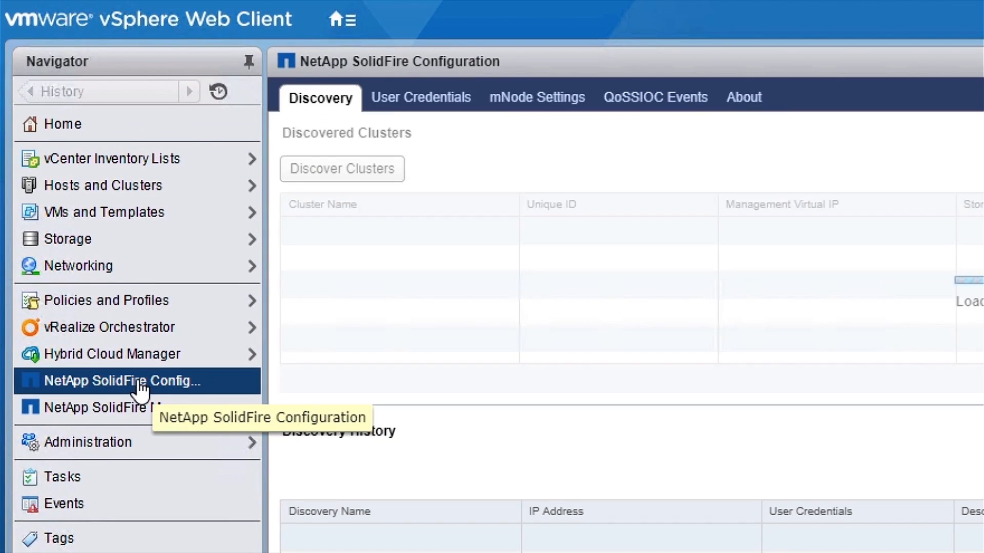
Review the management node settings and the cluster's datastores and drives in NetApp SolidFire Management
{"action": "left_click", "coordinate": [342, 168]}
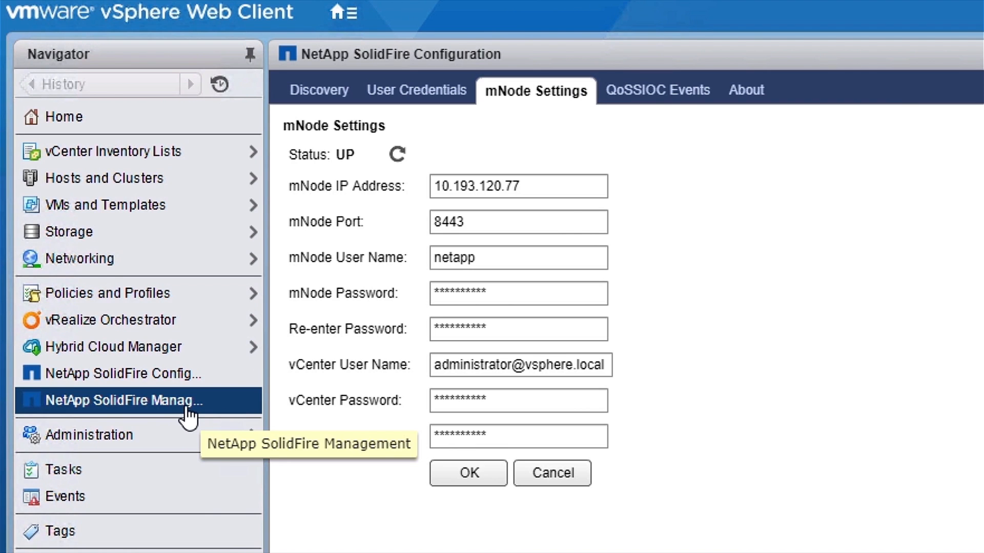
{"action": "left_click", "coordinate": [121, 401]}
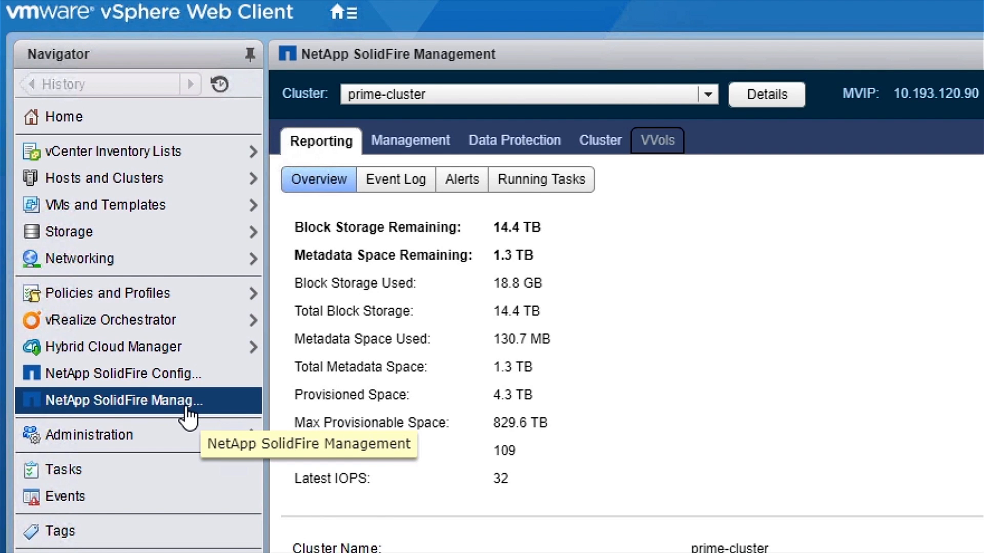
{"action": "left_click", "coordinate": [410, 140]}
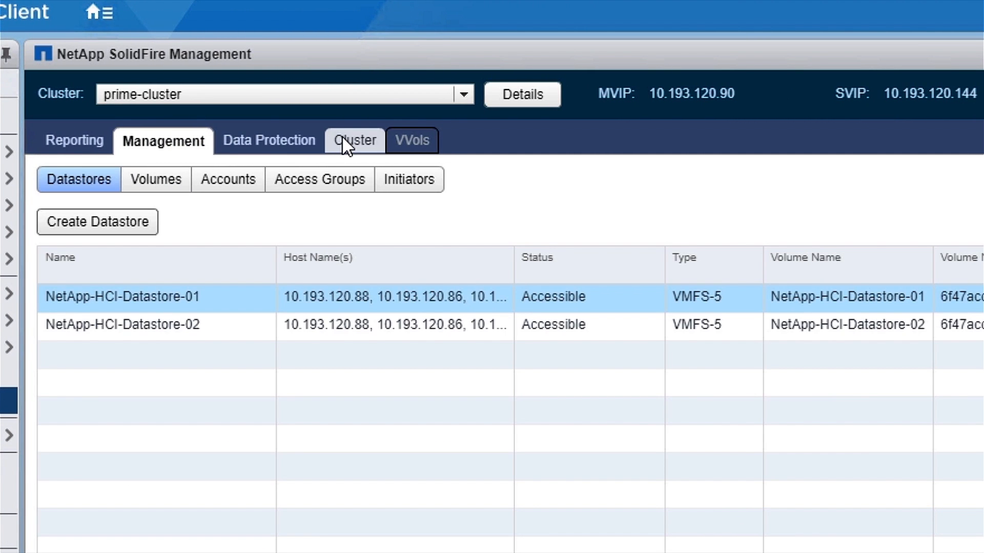
{"action": "left_click", "coordinate": [354, 139]}
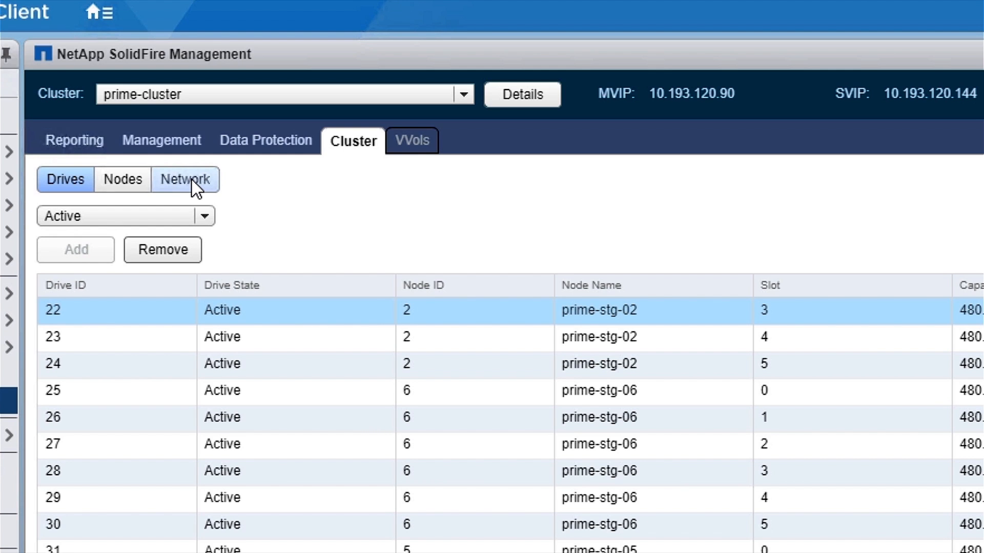
Start a new VLAN from the cluster's Network VLAN list
{"action": "left_click", "coordinate": [184, 179]}
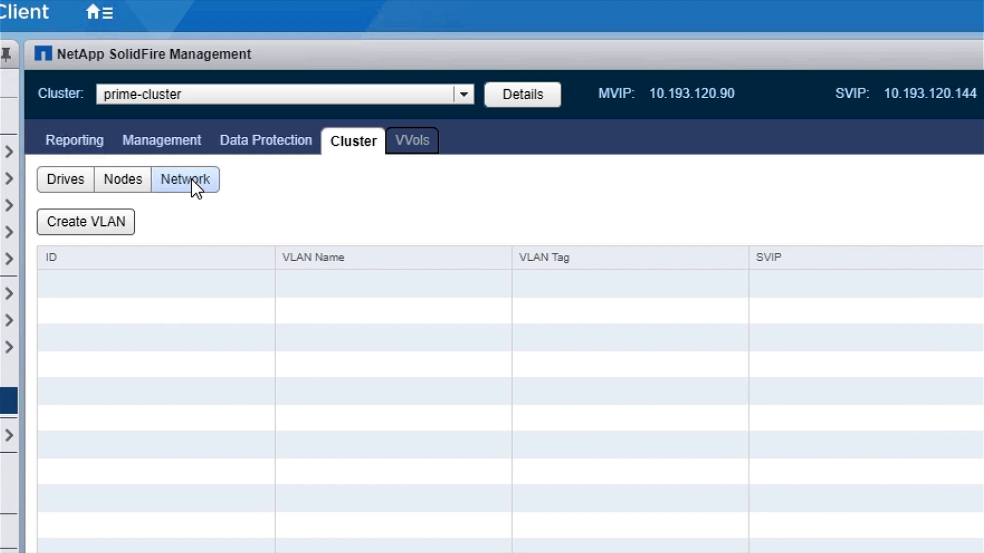
{"action": "left_click", "coordinate": [85, 222]}
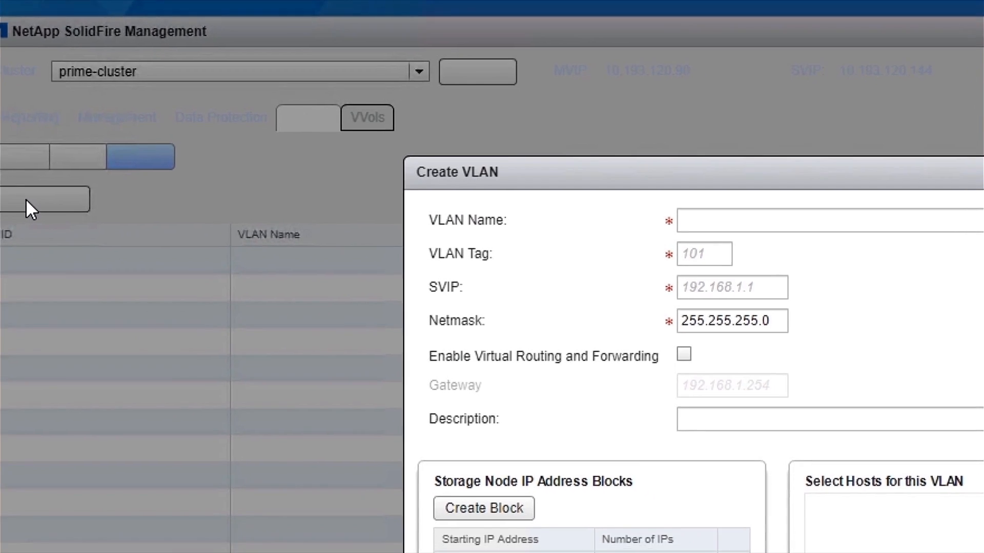
Enter VLAN name VMNet-iSCSI, tag 664, SVIP 10.193.121.115, netmask and description 'iSCSI VLAN for' the cluster
{"action": "type", "text": "VM"}
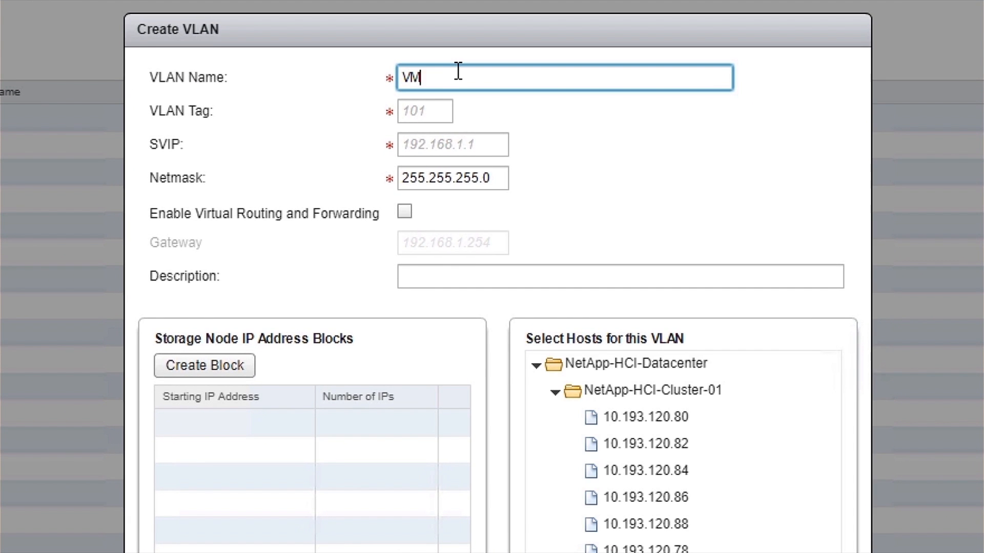
{"action": "type", "text": "664"}
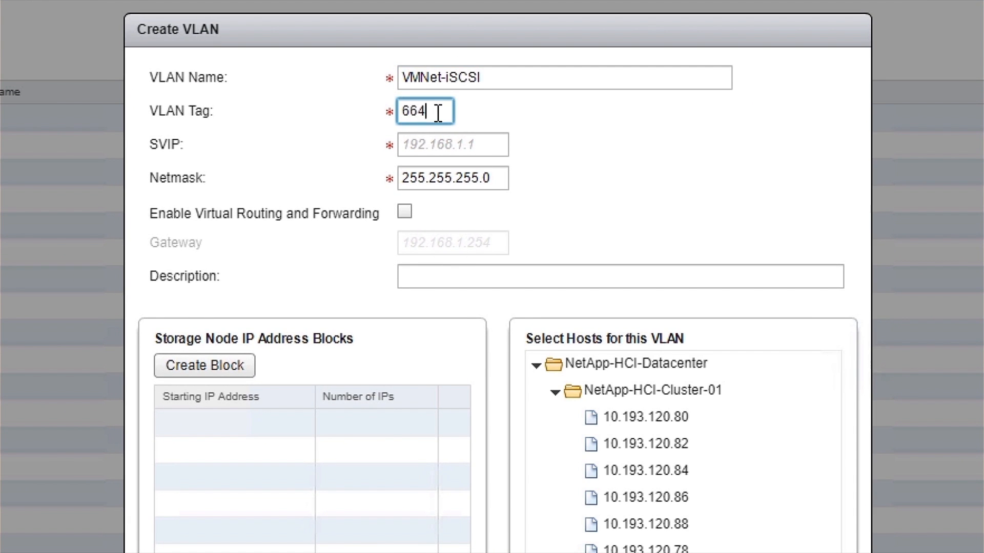
{"action": "type", "text": "10.193.12"}
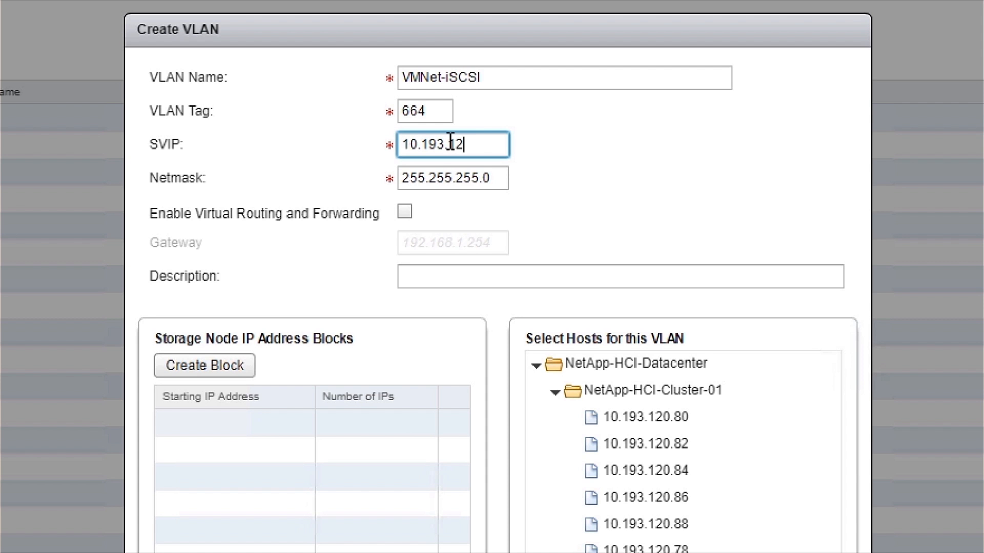
{"action": "type", "text": "255.255.255.192"}
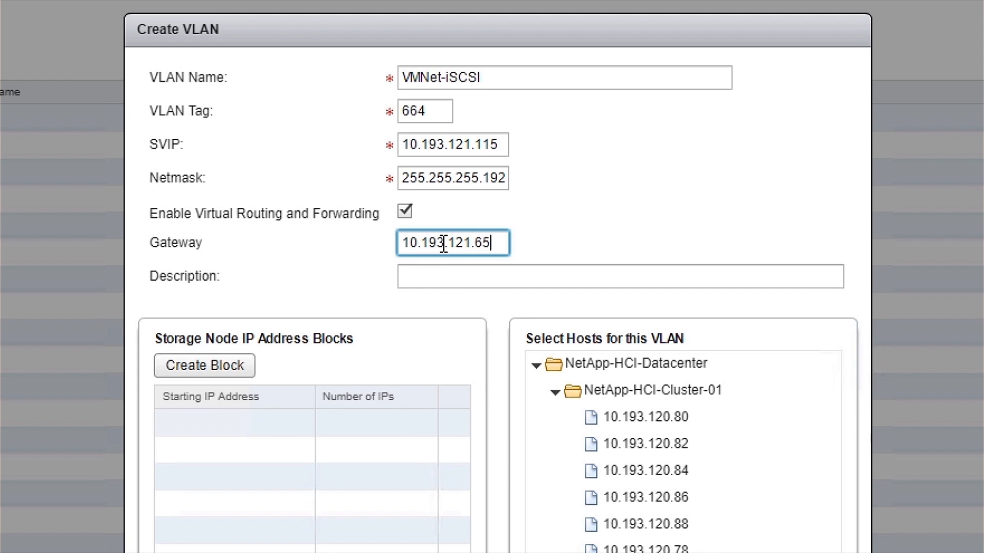
{"action": "type", "text": "iSCSI VLAN for Virtual Machines"}
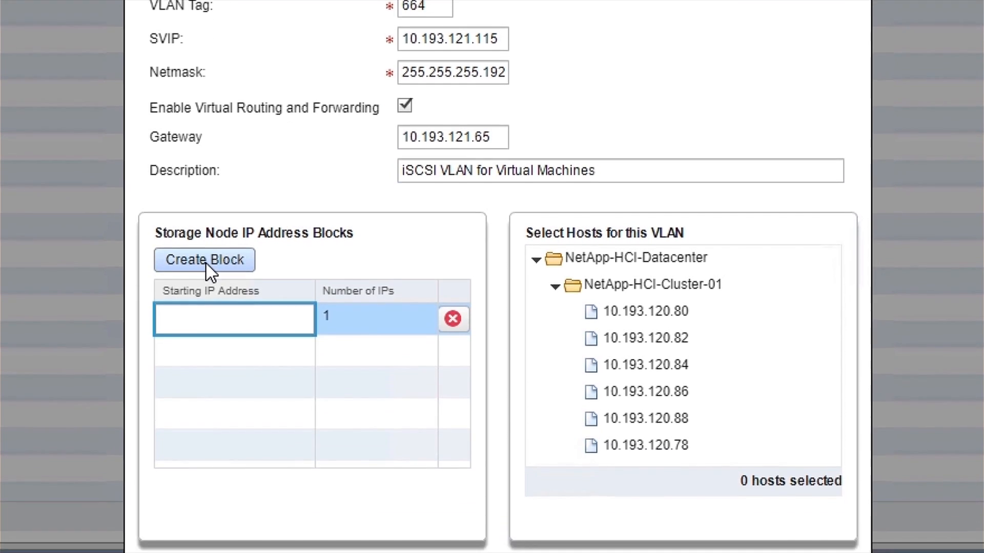
Define an address block starting at 10.193.121.116 with 10 IPs and create the VLAN
{"action": "type", "text": "10.193.121.116"}
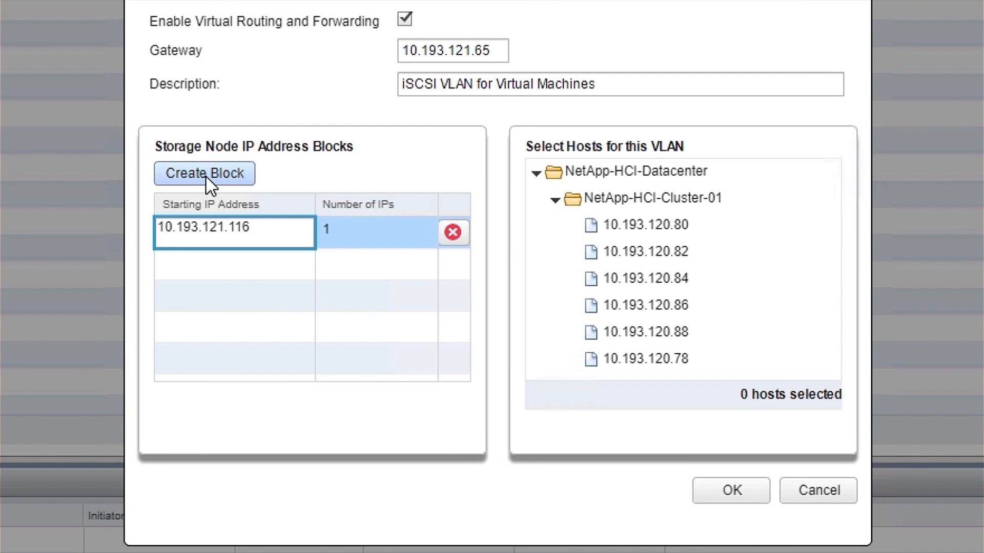
{"action": "type", "text": "0"}
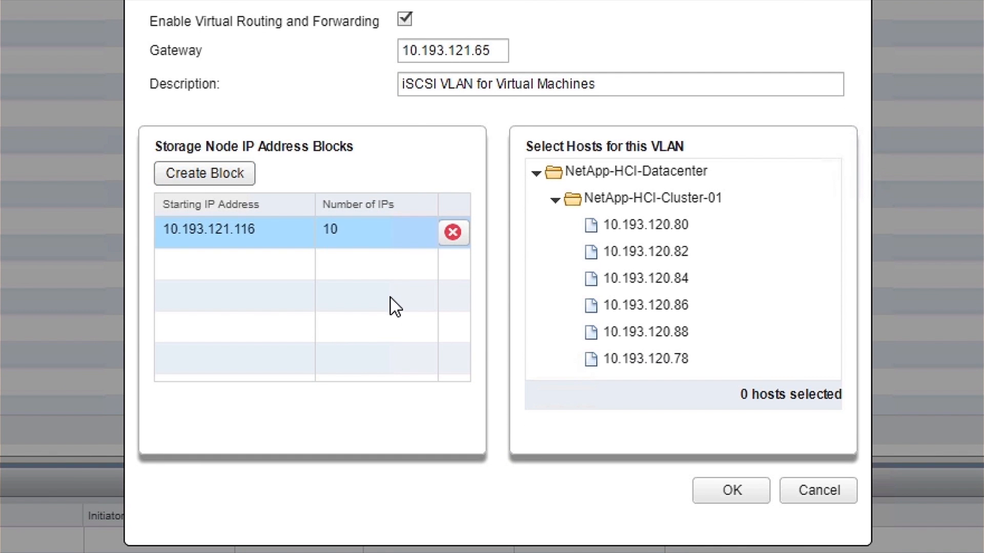
{"action": "left_click", "coordinate": [730, 490]}
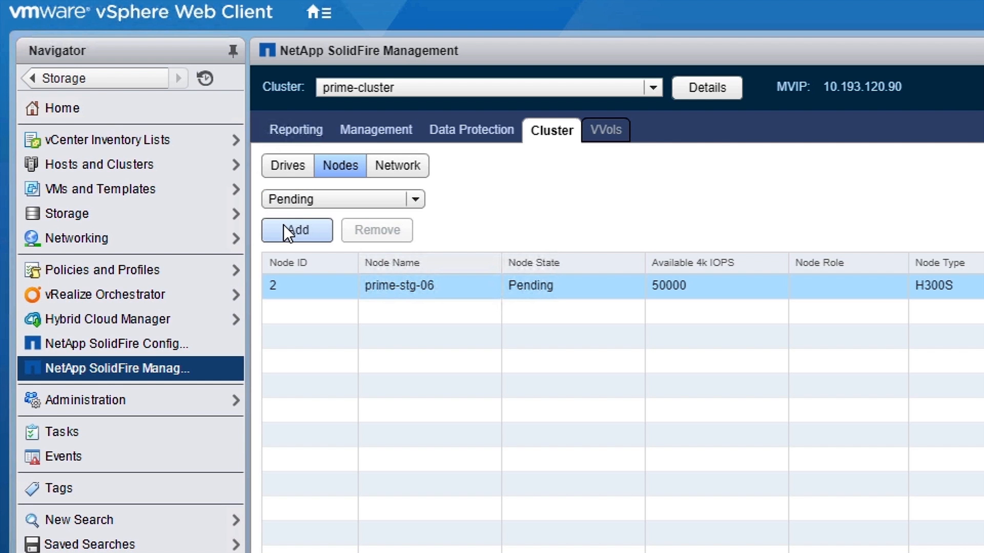
Add the pending node prime-stg-06 to prime-cluster and dismiss the notification
{"action": "left_click", "coordinate": [296, 229]}
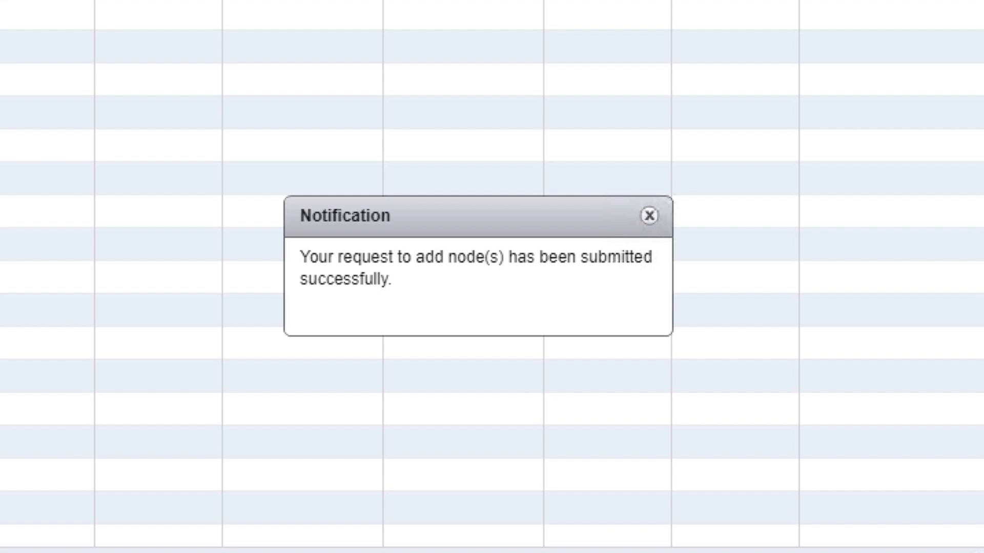
{"action": "left_click", "coordinate": [649, 217]}
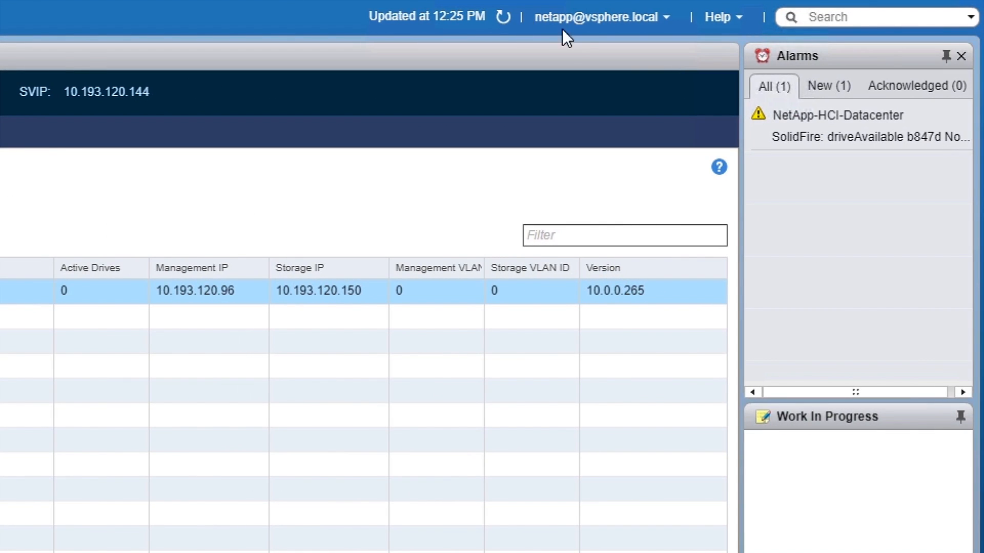
{"action": "mouse_move", "coordinate": [840, 125]}
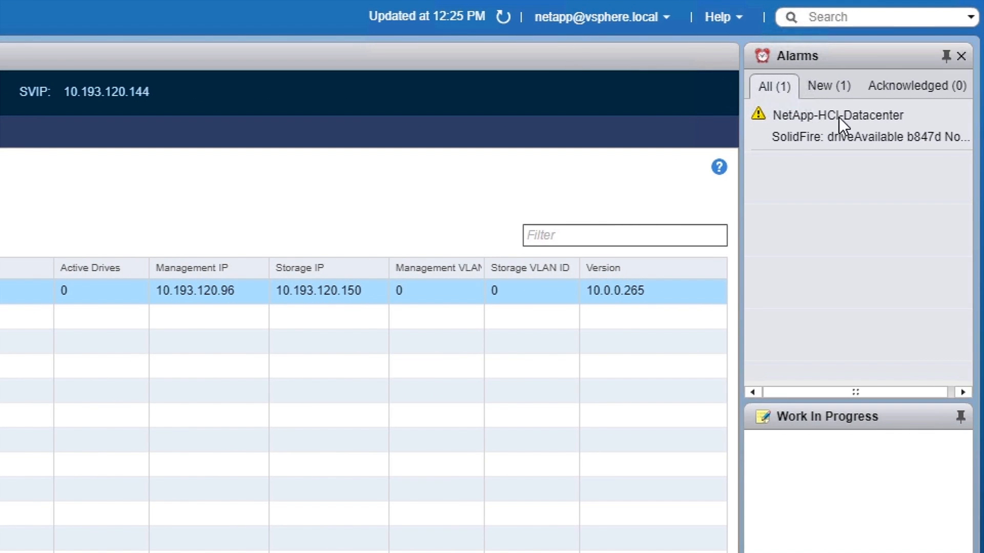
Acknowledge the drive-available alarm and reset it to green
{"action": "left_click", "coordinate": [836, 115]}
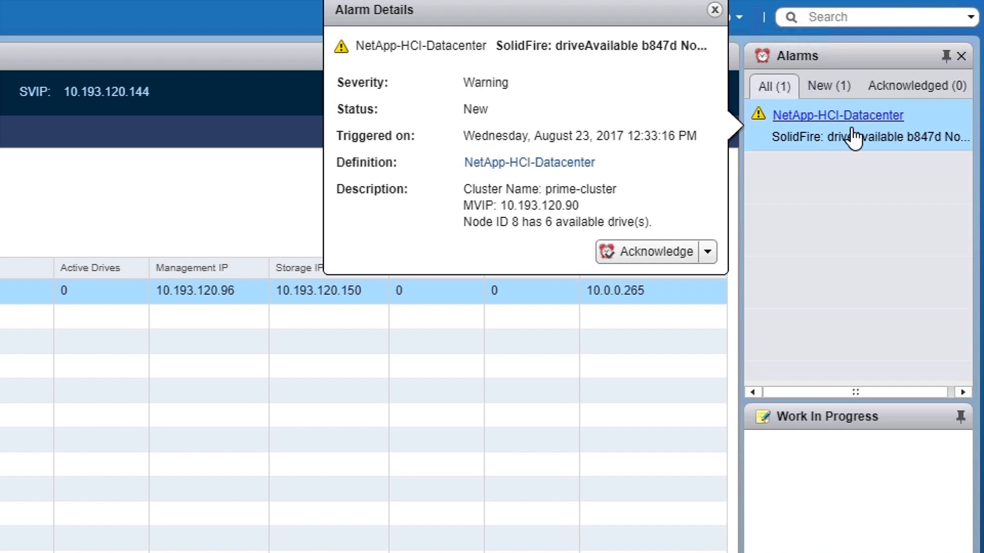
{"action": "mouse_move", "coordinate": [813, 144]}
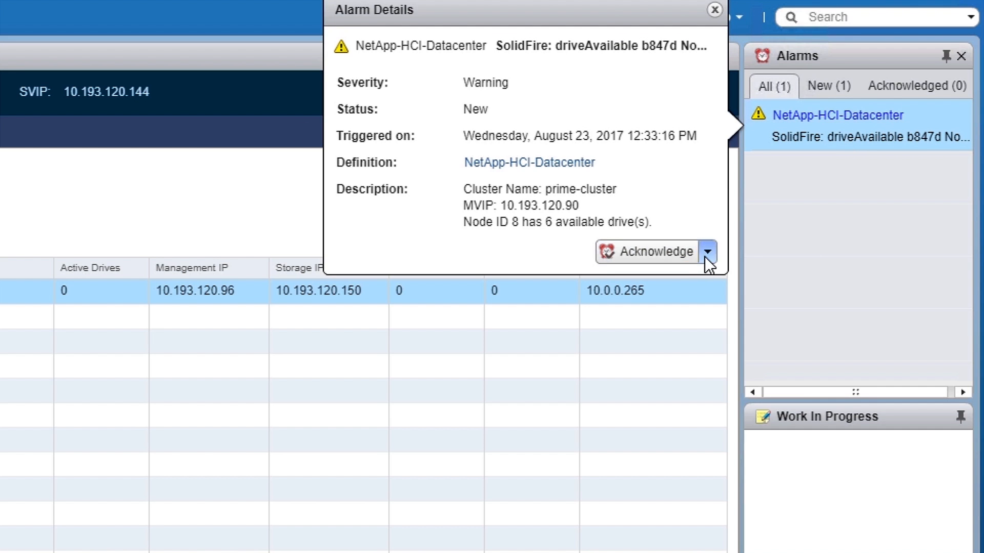
{"action": "left_click", "coordinate": [707, 252]}
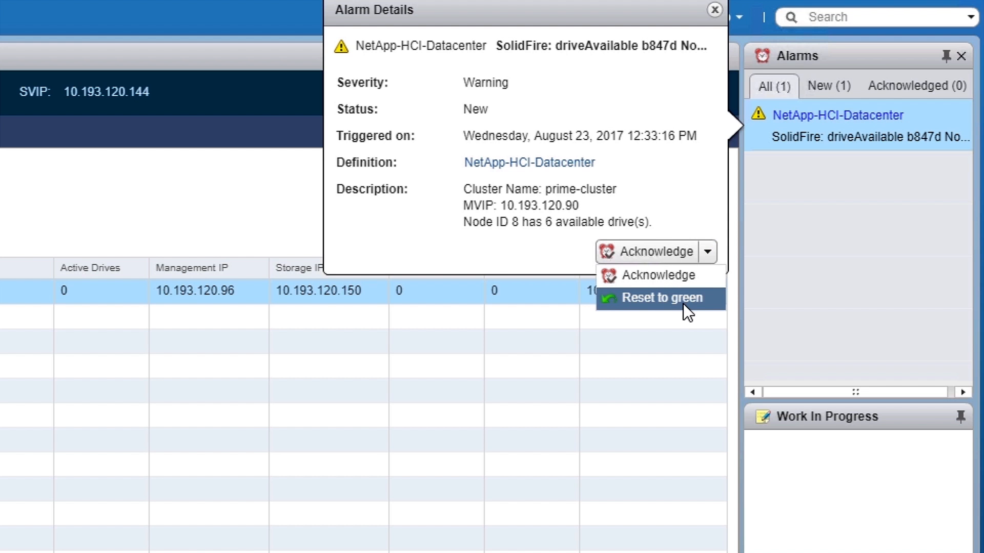
{"action": "left_click", "coordinate": [653, 298]}
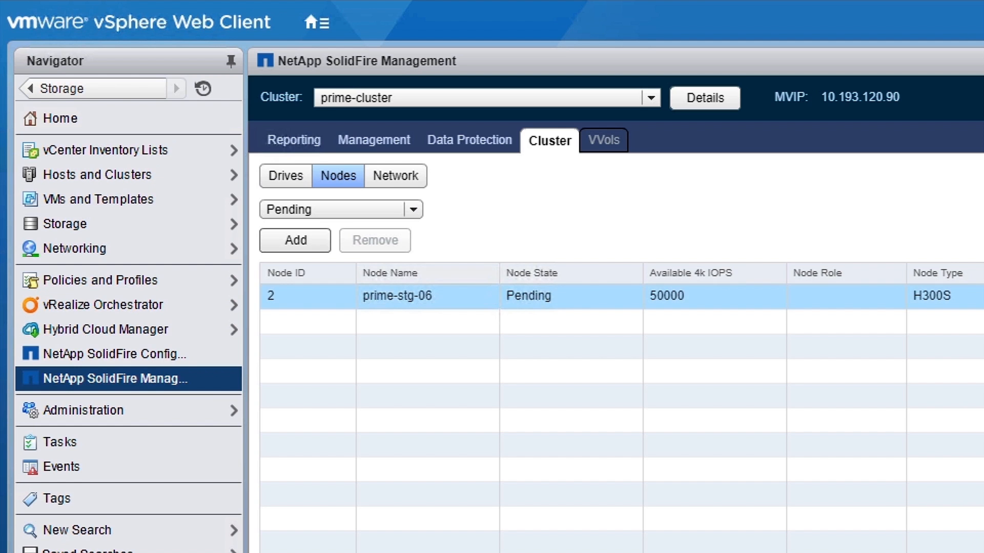
Select the six available drives of prime-stg-06 and submit them for addition to the cluster
{"action": "left_click", "coordinate": [285, 175]}
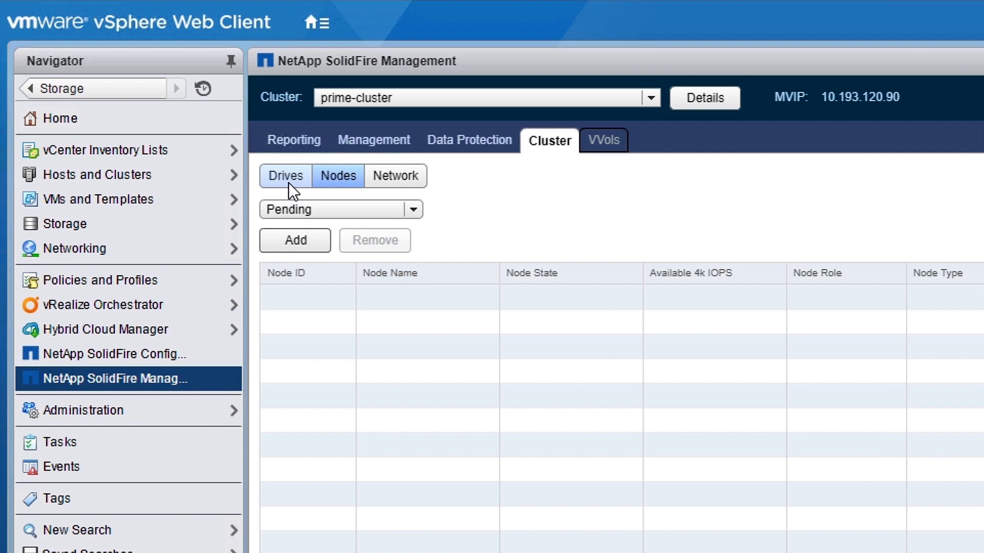
{"action": "left_click", "coordinate": [284, 175]}
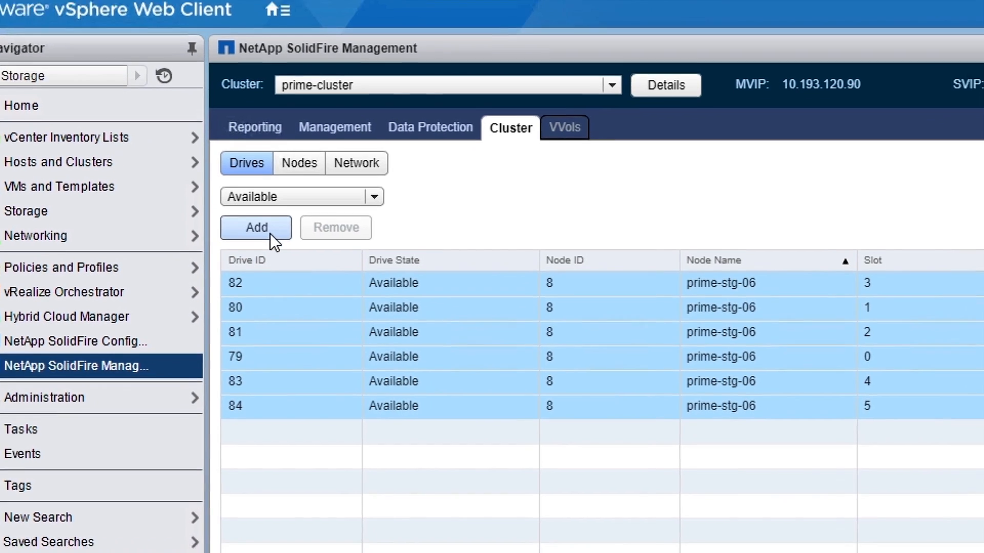
{"action": "left_click", "coordinate": [255, 227]}
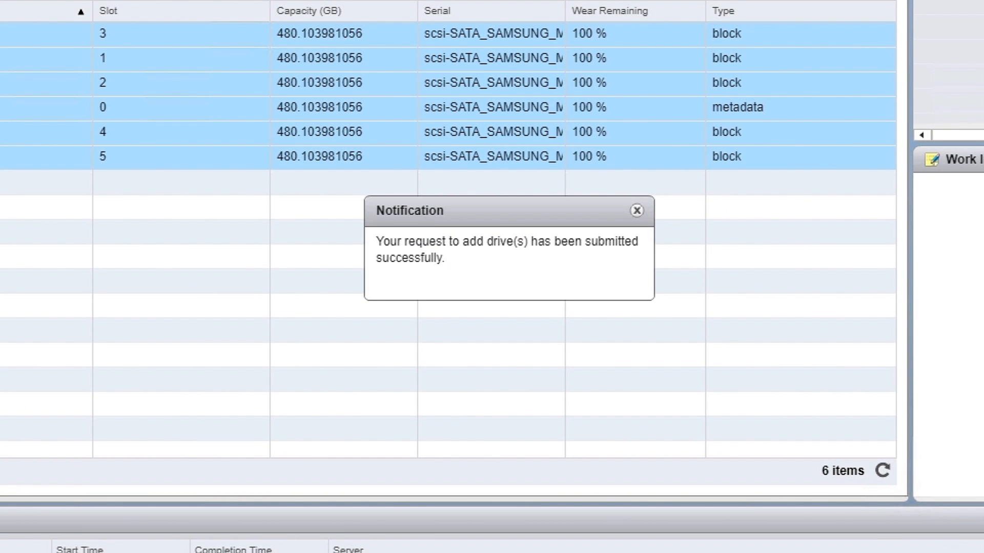
{"action": "left_click", "coordinate": [636, 210]}
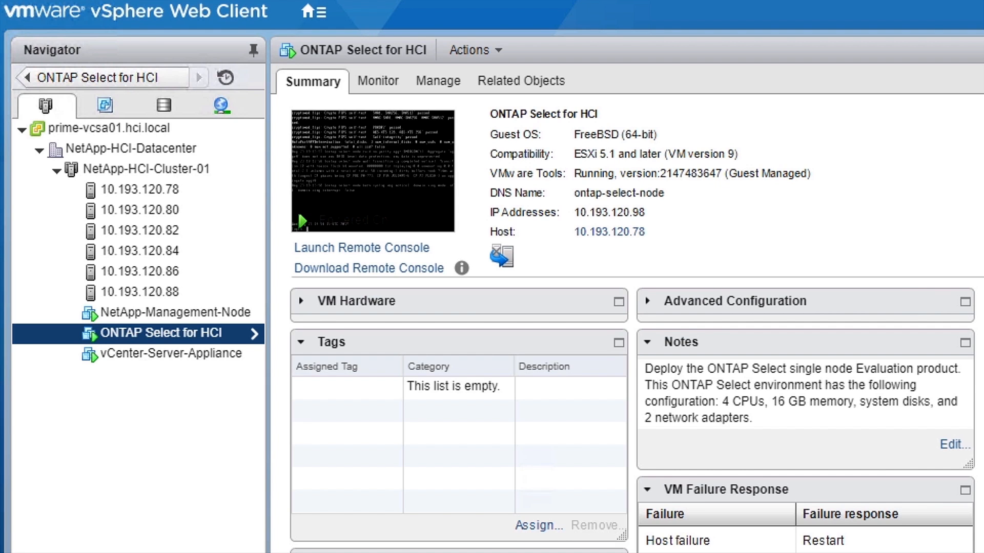
{"action": "mouse_move", "coordinate": [596, 183]}
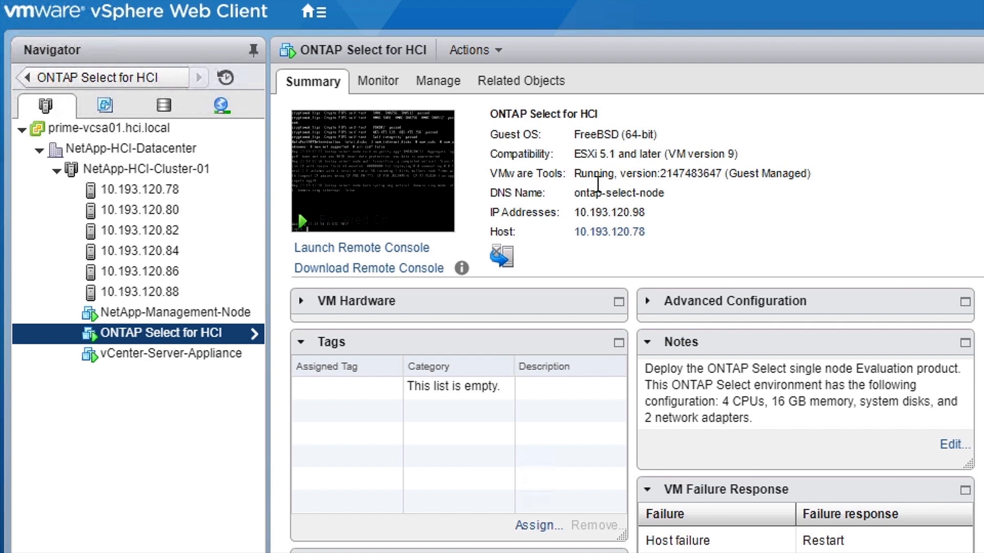
{"action": "mouse_move", "coordinate": [163, 104]}
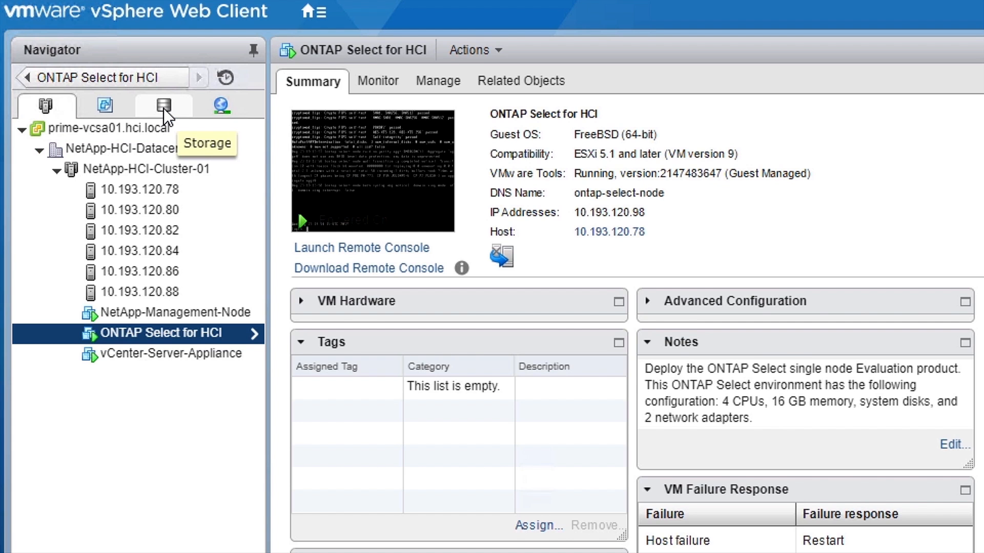
Switch the inventory to datastores to view the Select-HCI-ISO NFS 3 datastore
{"action": "left_click", "coordinate": [163, 104]}
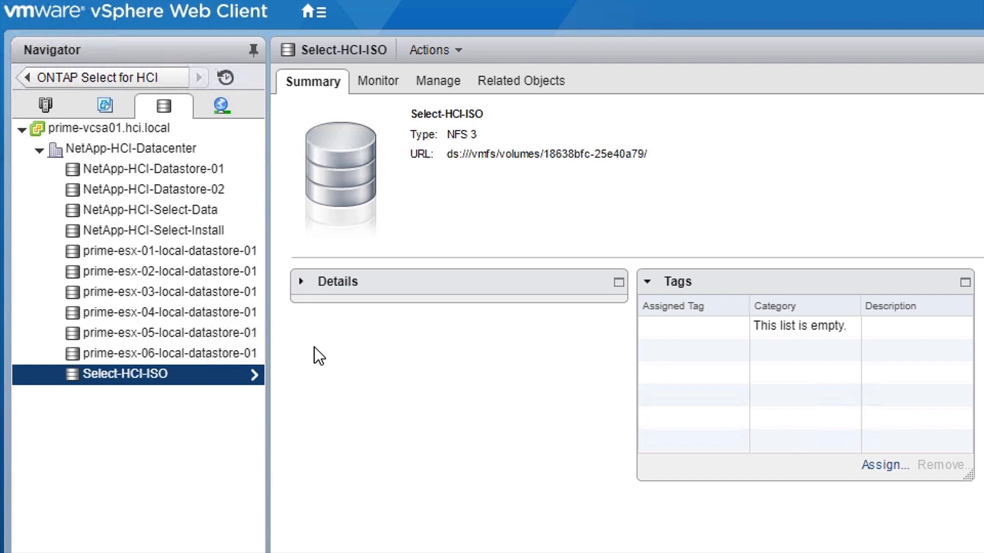
{"action": "mouse_move", "coordinate": [317, 325]}
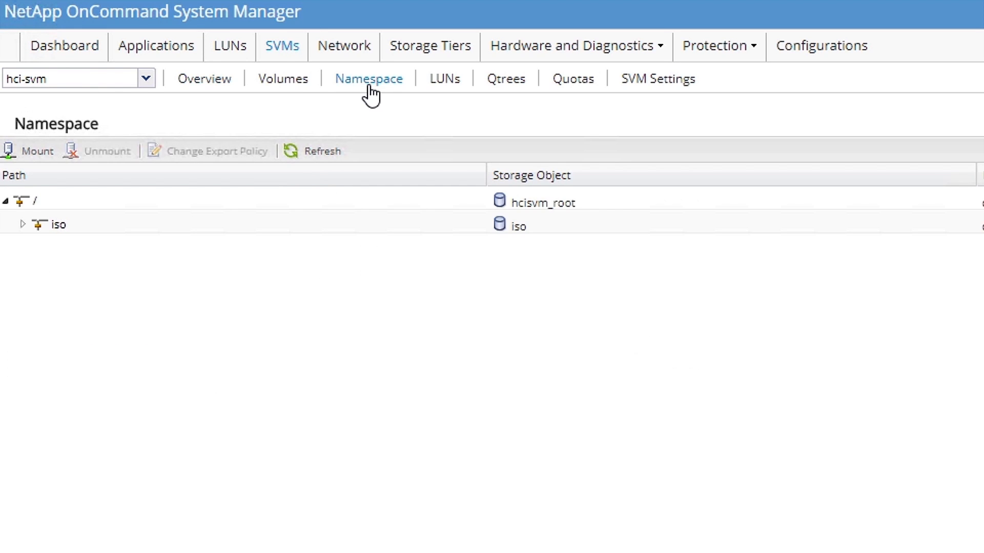
List the hci-svm volumes hcisvm_root and iso
{"action": "left_click", "coordinate": [283, 79]}
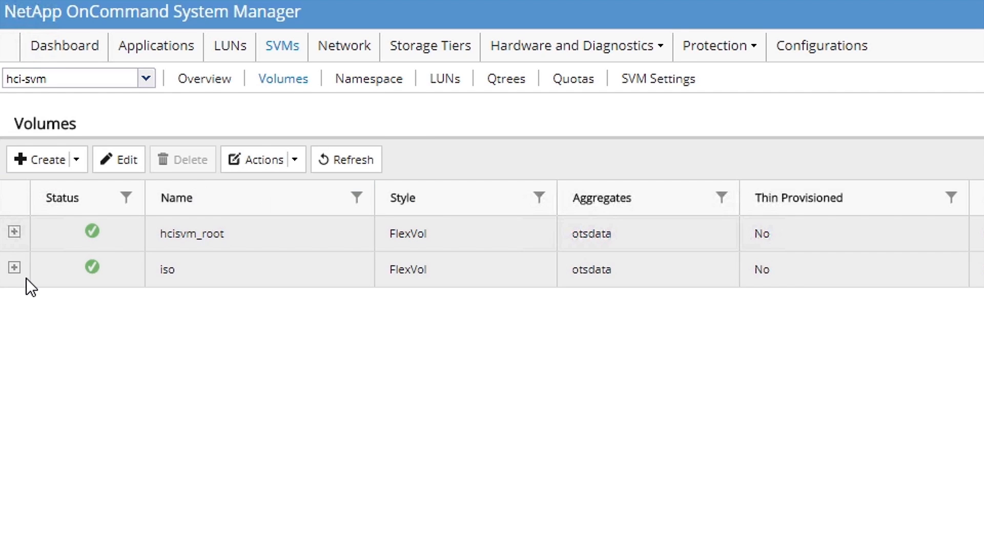